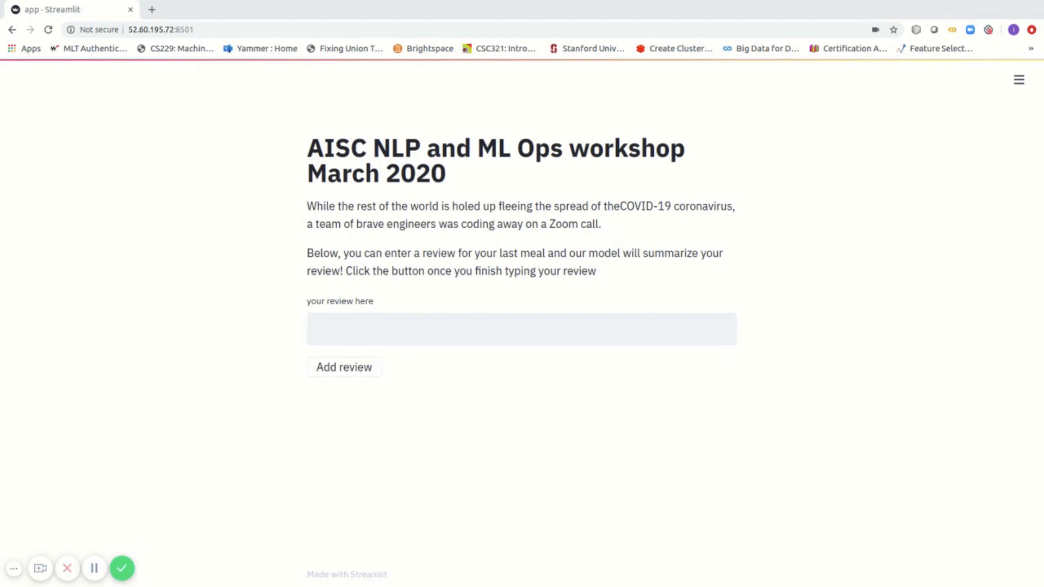
Step: Submit "I love coffee here it is yummy and smells good" and highlight its summary "delicious coffee"
text(I love coffee here it is yummy and smells good)
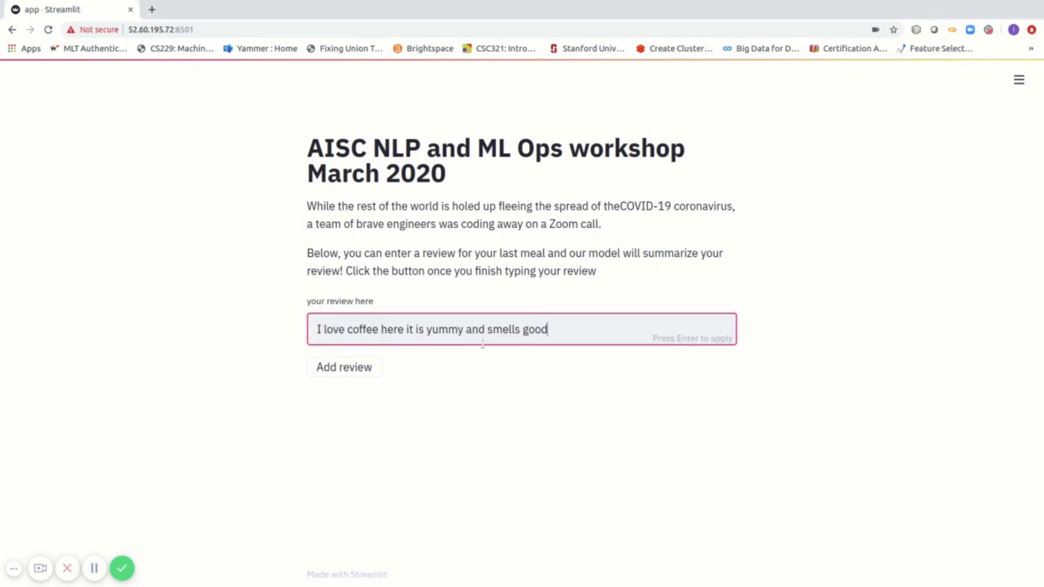
mouse_move(415, 363)
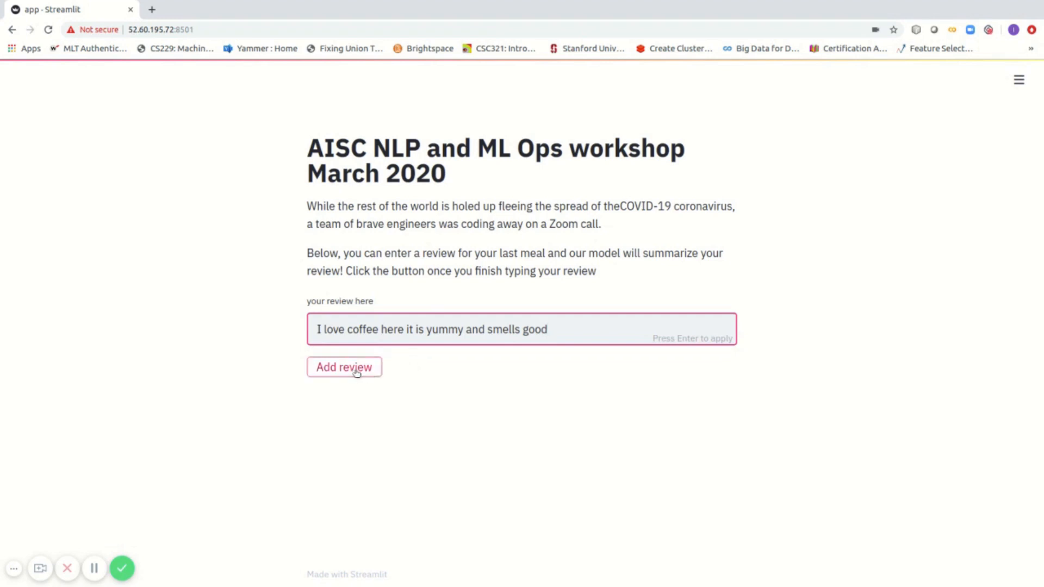
click(344, 367)
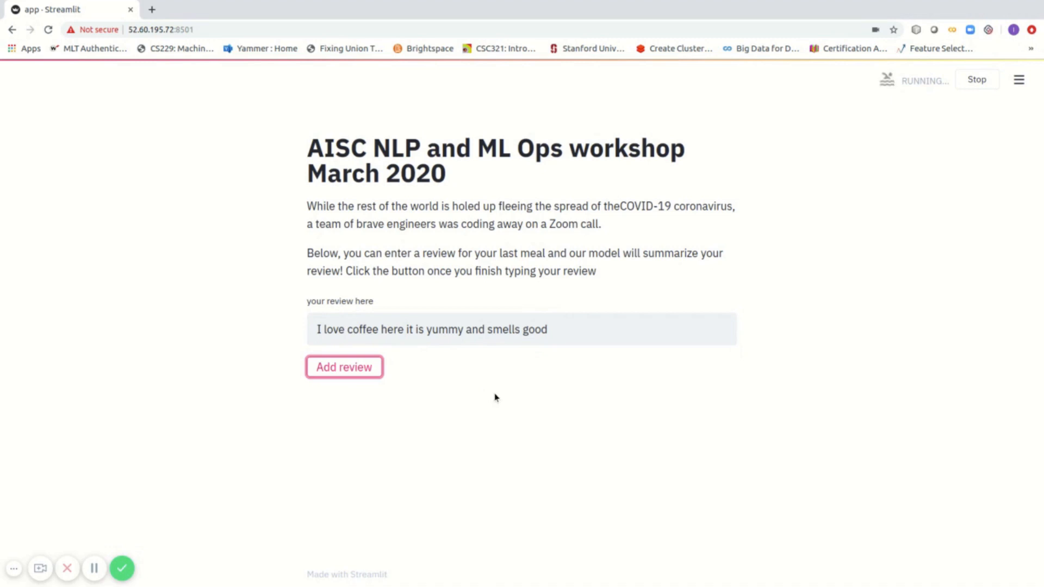
click(344, 367)
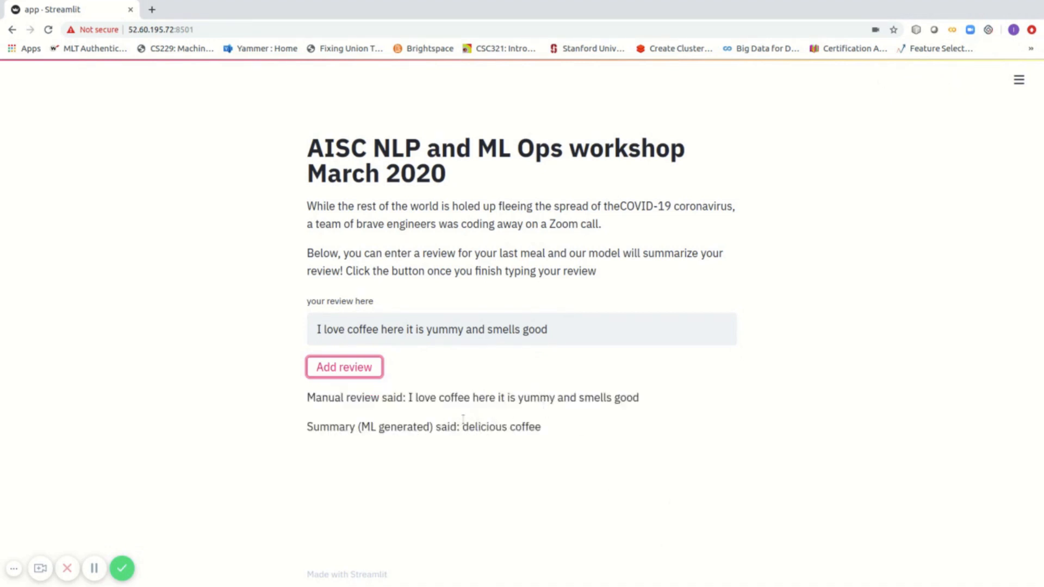
mouse_move(463, 427)
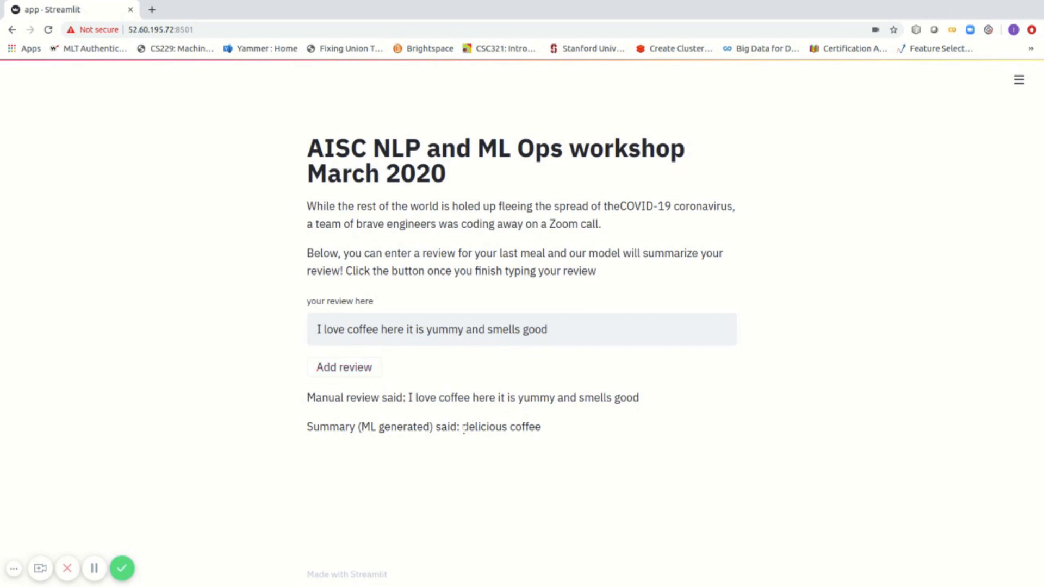
double_click(502, 426)
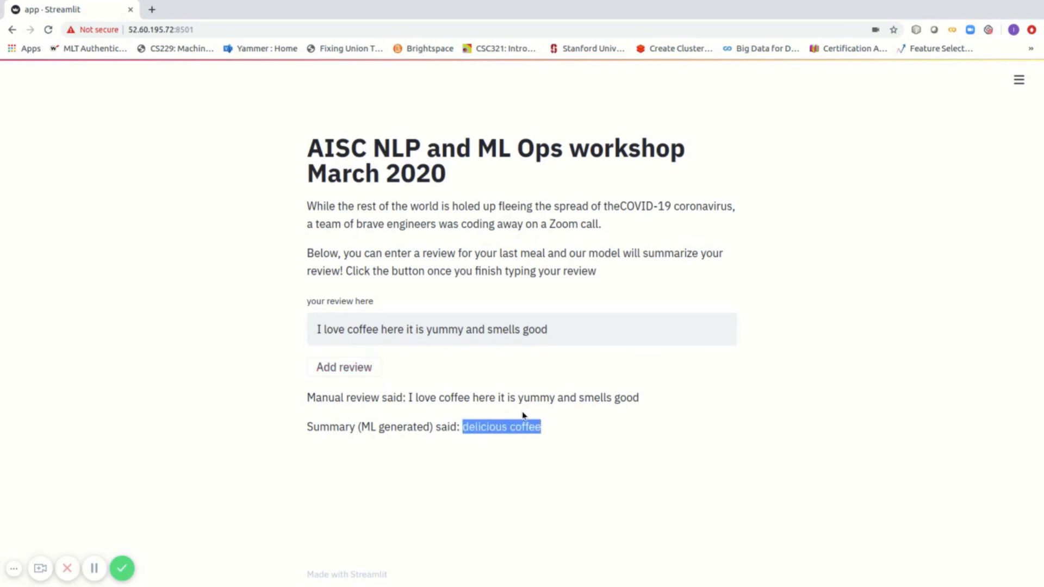
mouse_move(504, 351)
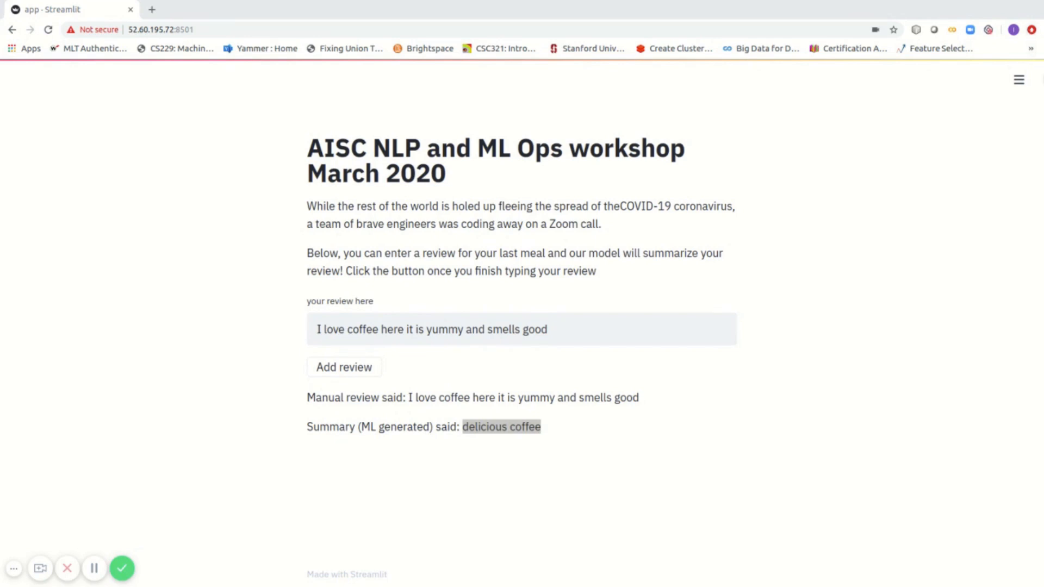
Step: Replace the text with "I do not like coffee here it smells bad and taste is awful", submit, and highlight "worst taste i have ever tasted"
triple_click(432, 329)
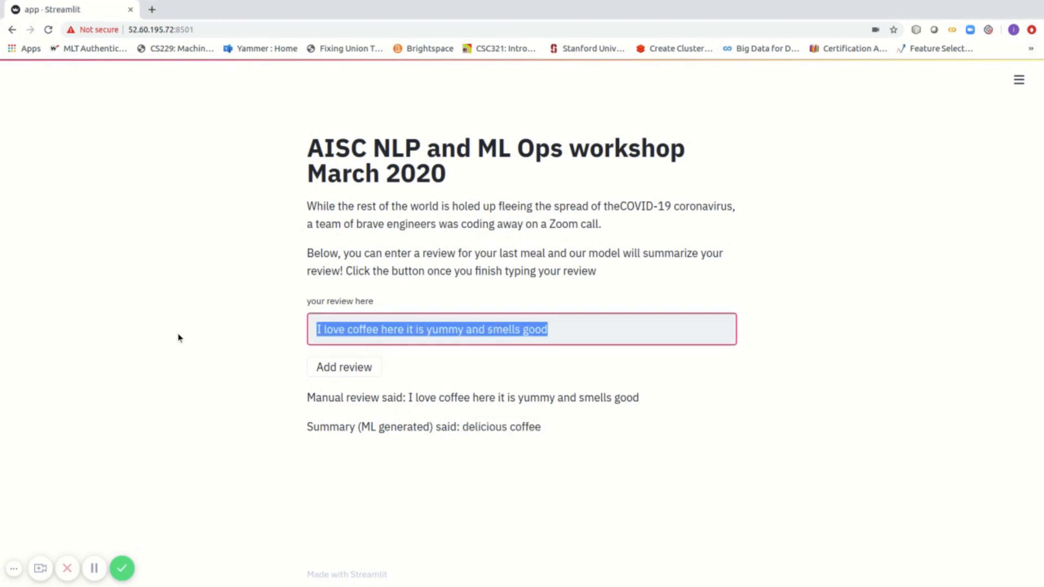
text(I do not like coffee here it smells bad and taste is awful)
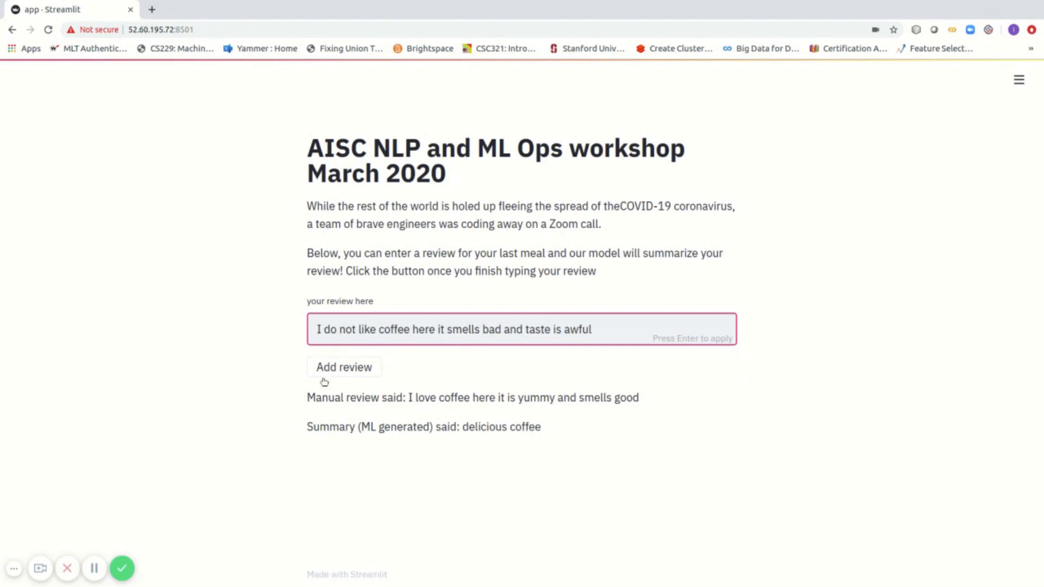
mouse_move(355, 384)
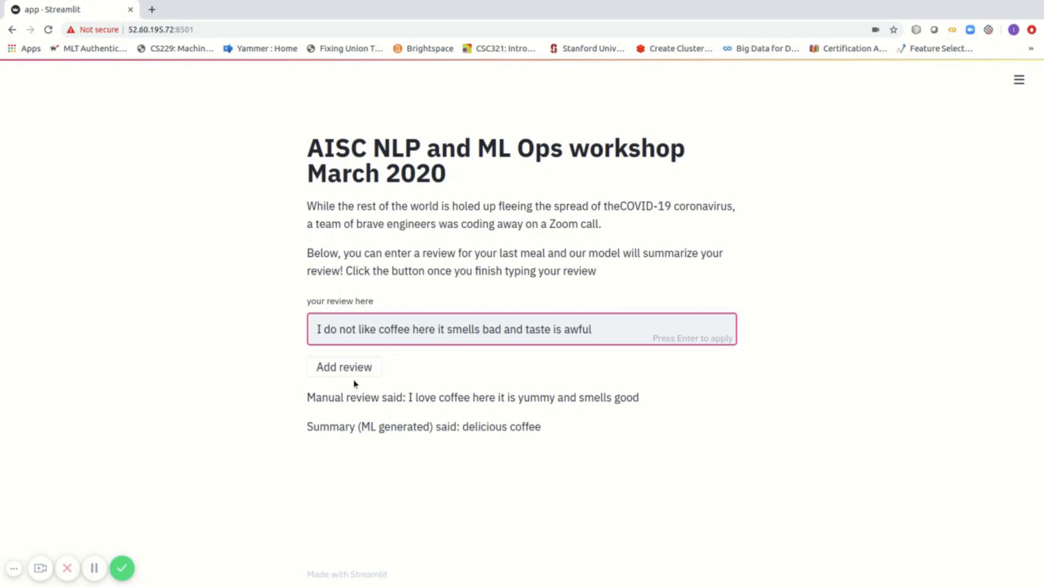
click(345, 366)
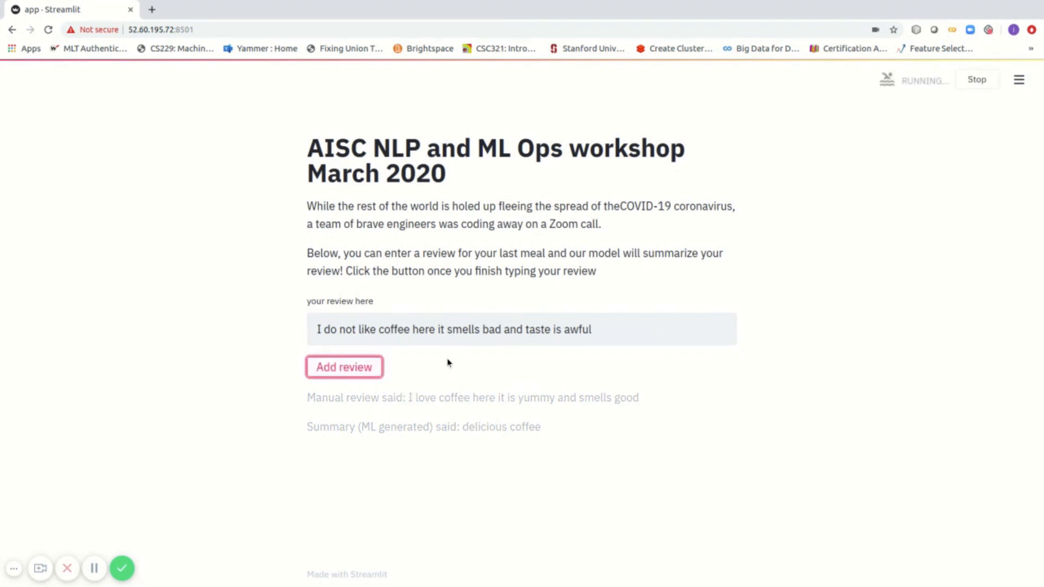
click(344, 366)
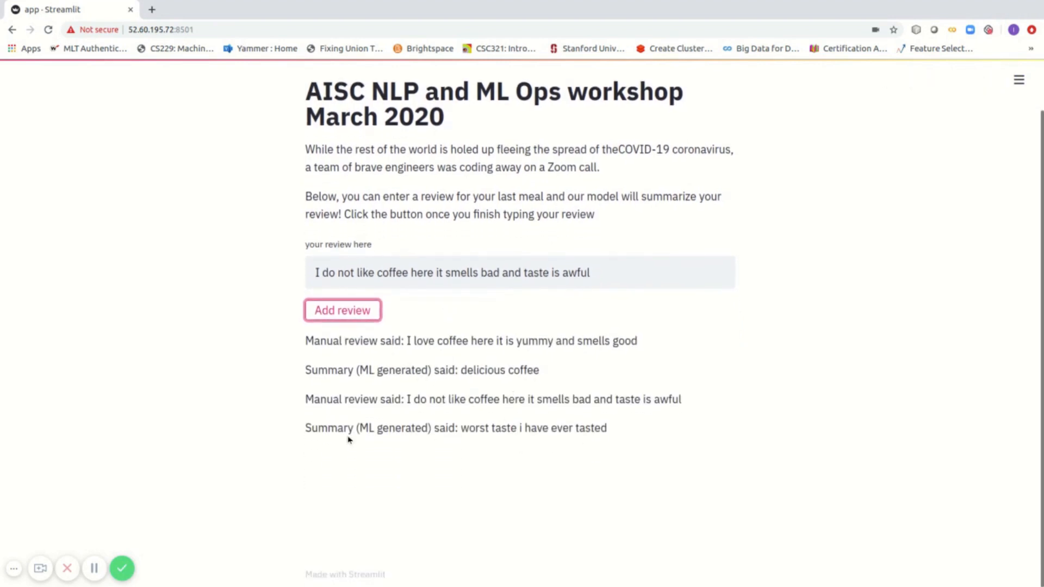
mouse_move(381, 423)
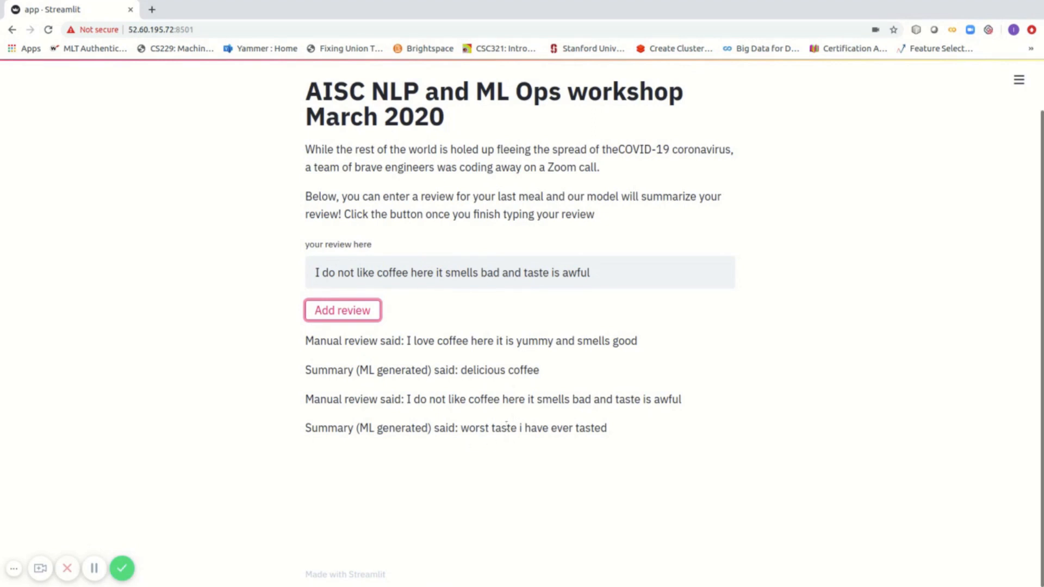
double_click(532, 428)
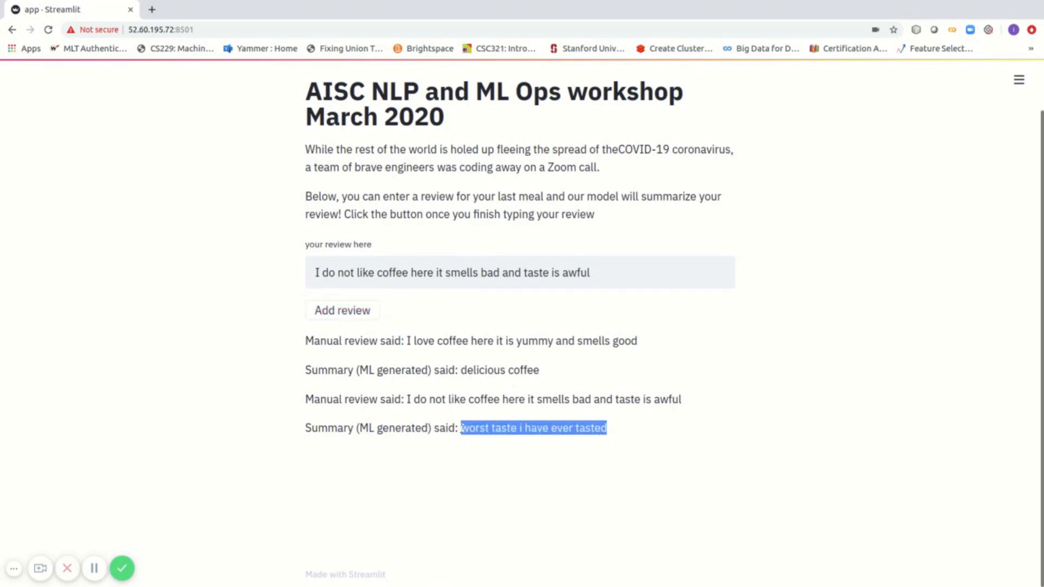
mouse_move(470, 444)
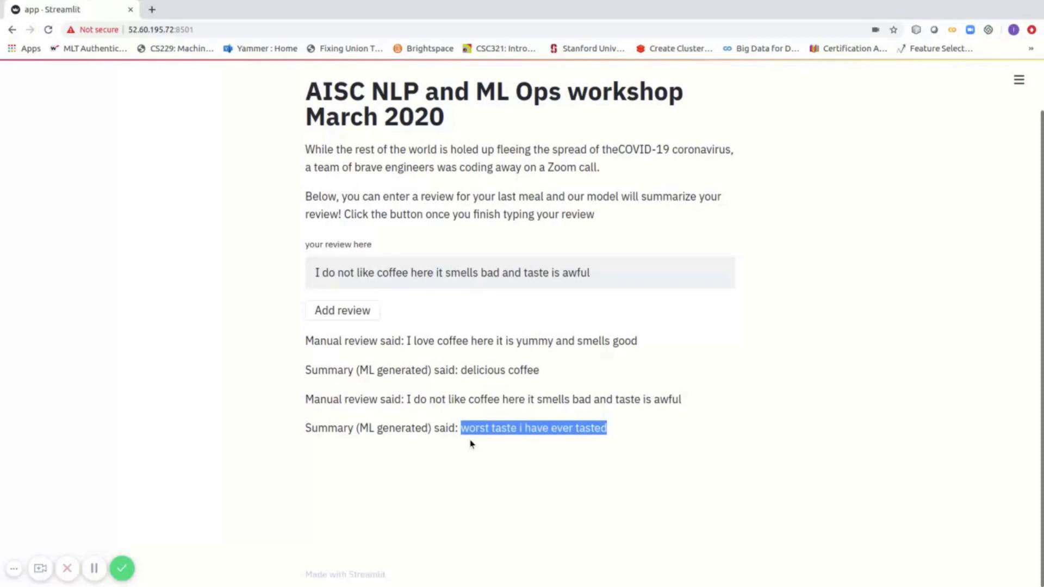
mouse_move(480, 418)
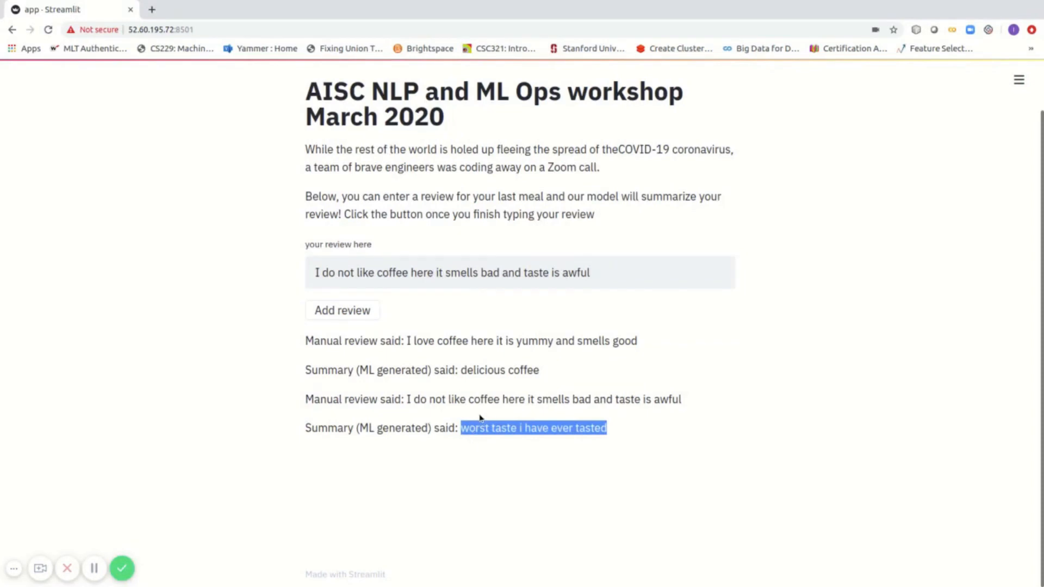